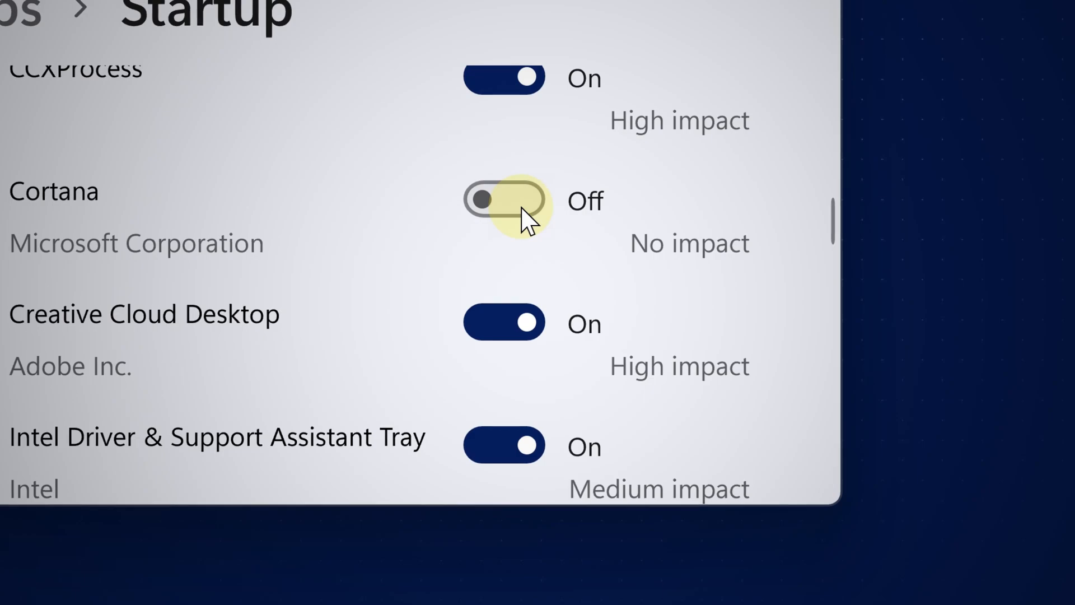
# Switch Cortana's startup entry from Off to On so it launches at sign-in.
pyautogui.click(514, 201)
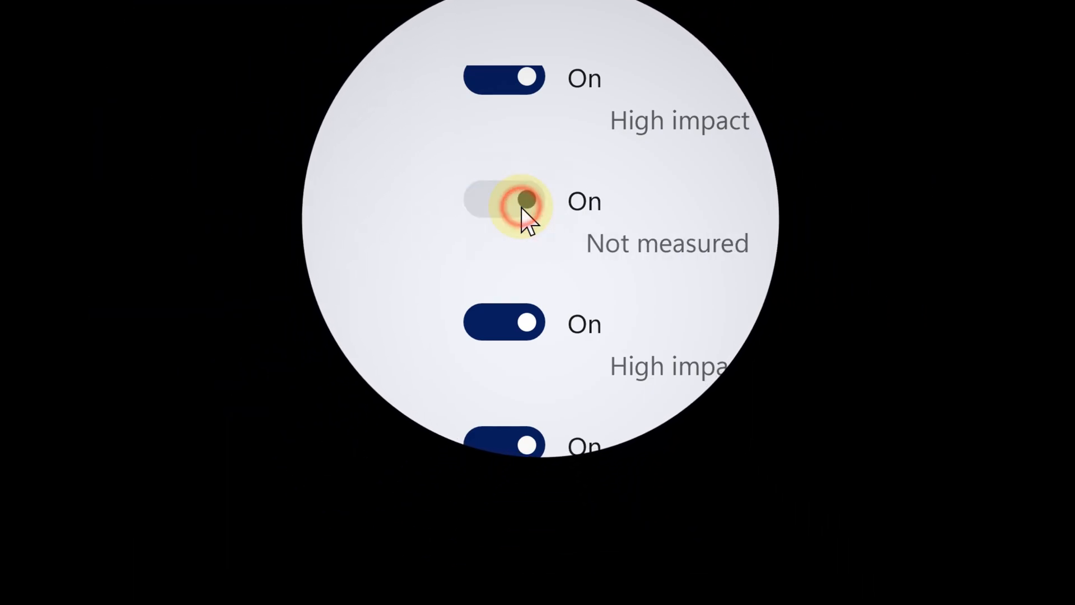